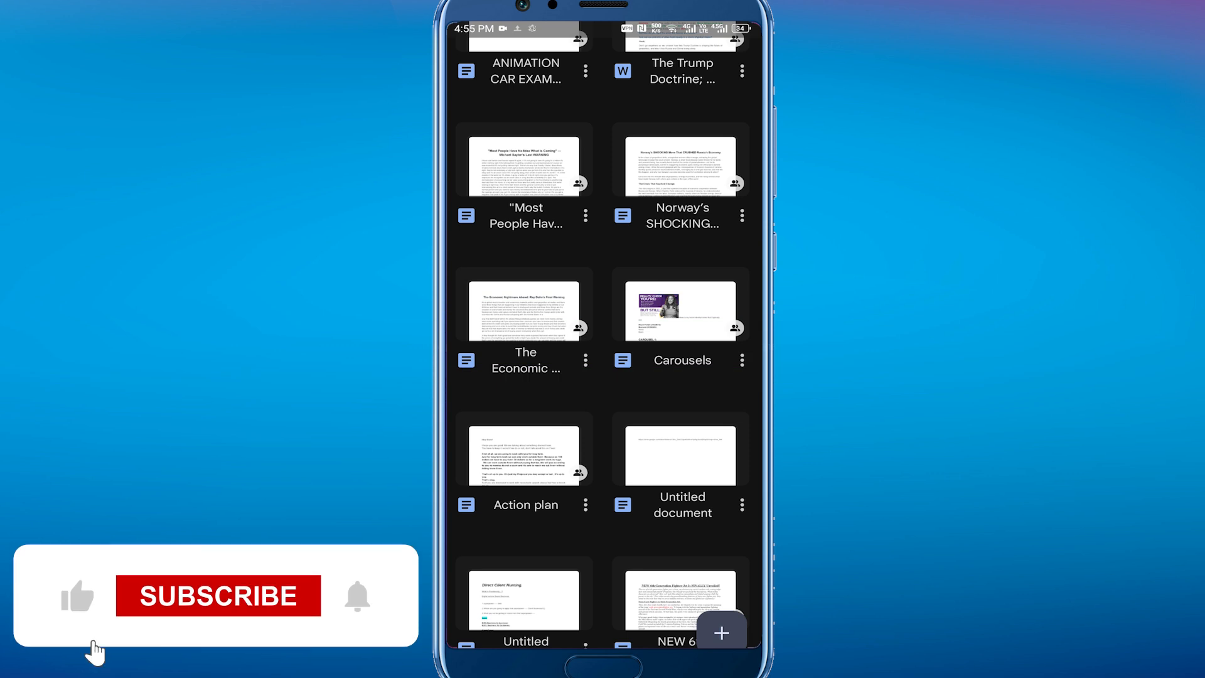
# - Open 'The Economic Nightmare Ahead: Ray Dalio's Final Warning' from the Docs file list
pyautogui.click(219, 596)
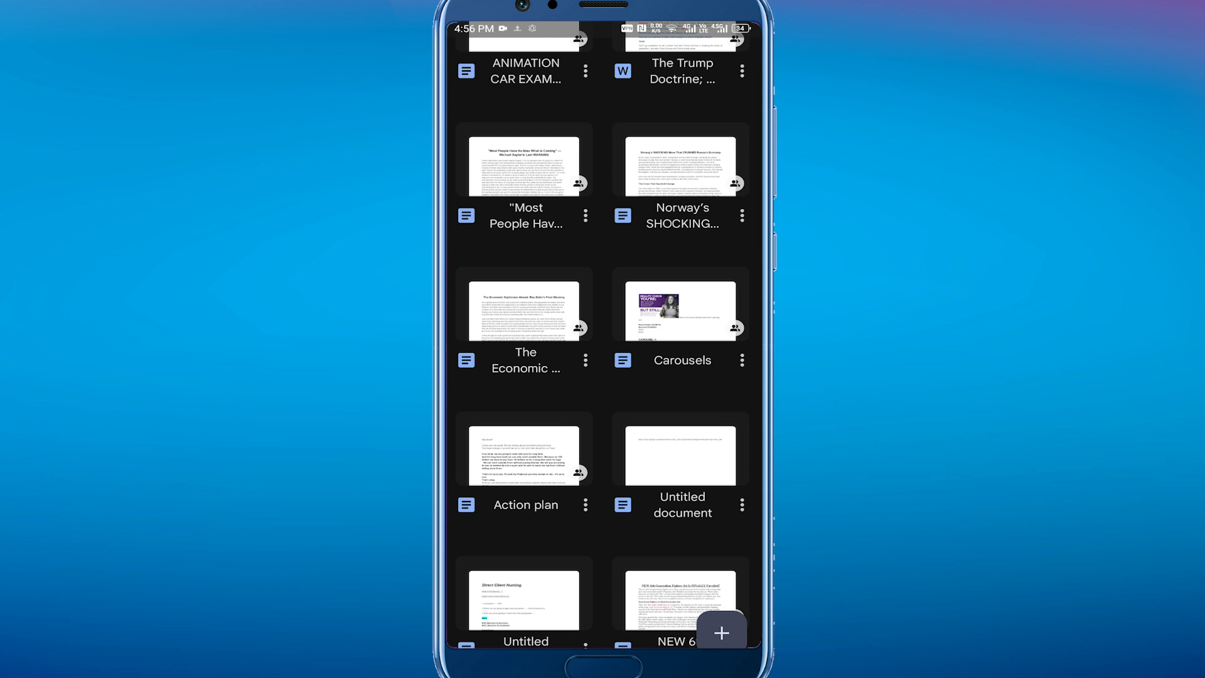
pyautogui.click(525, 310)
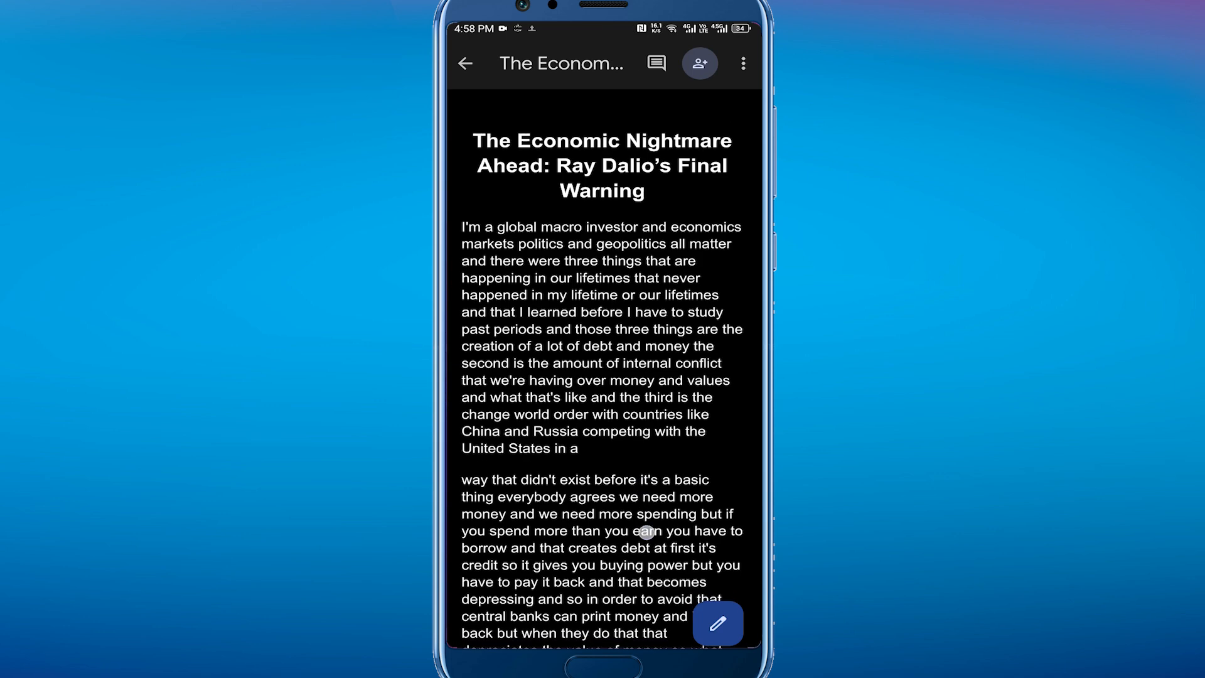
# - Scroll through the Ray Dalio document and enter editing mode
pyautogui.scroll(-3)
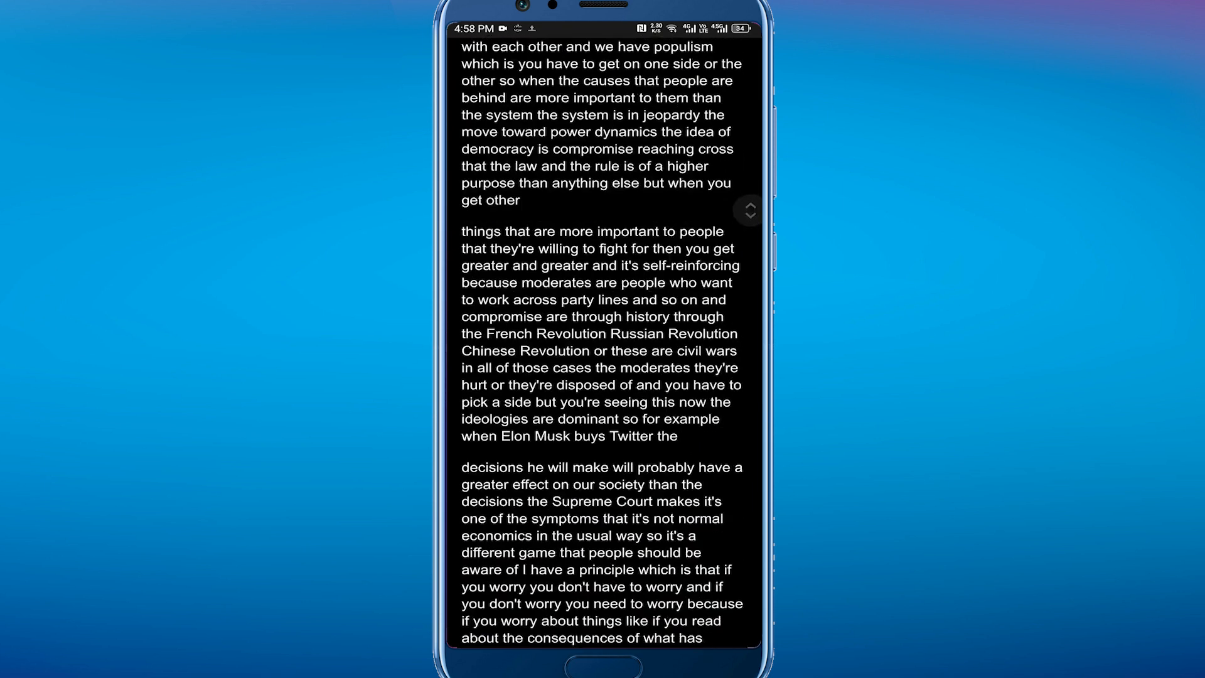
pyautogui.scroll(3)
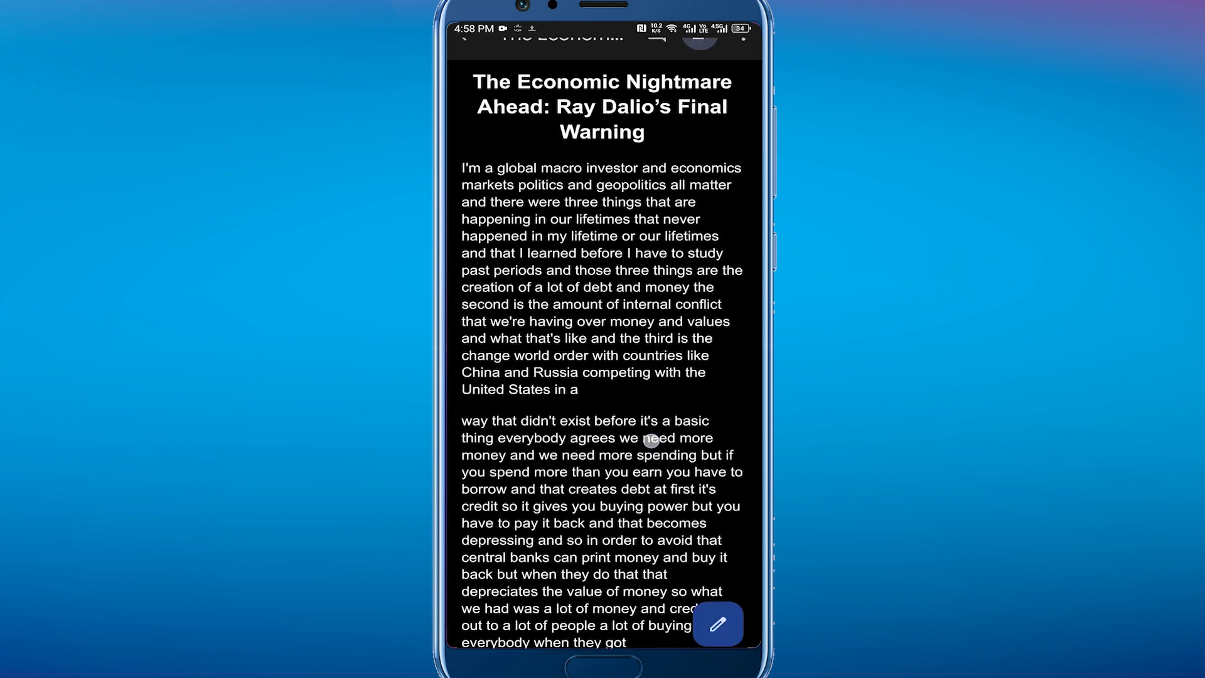
pyautogui.click(717, 624)
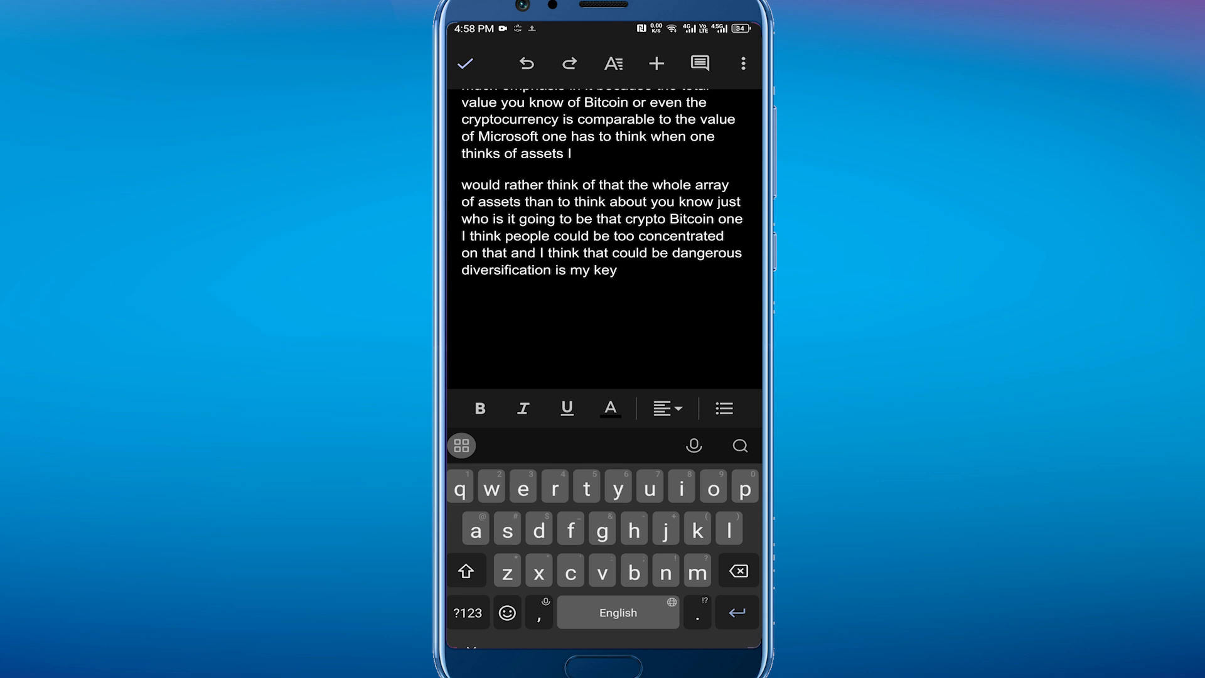
# - Insert a page break after the last paragraph of the Ray Dalio document
pyautogui.click(655, 63)
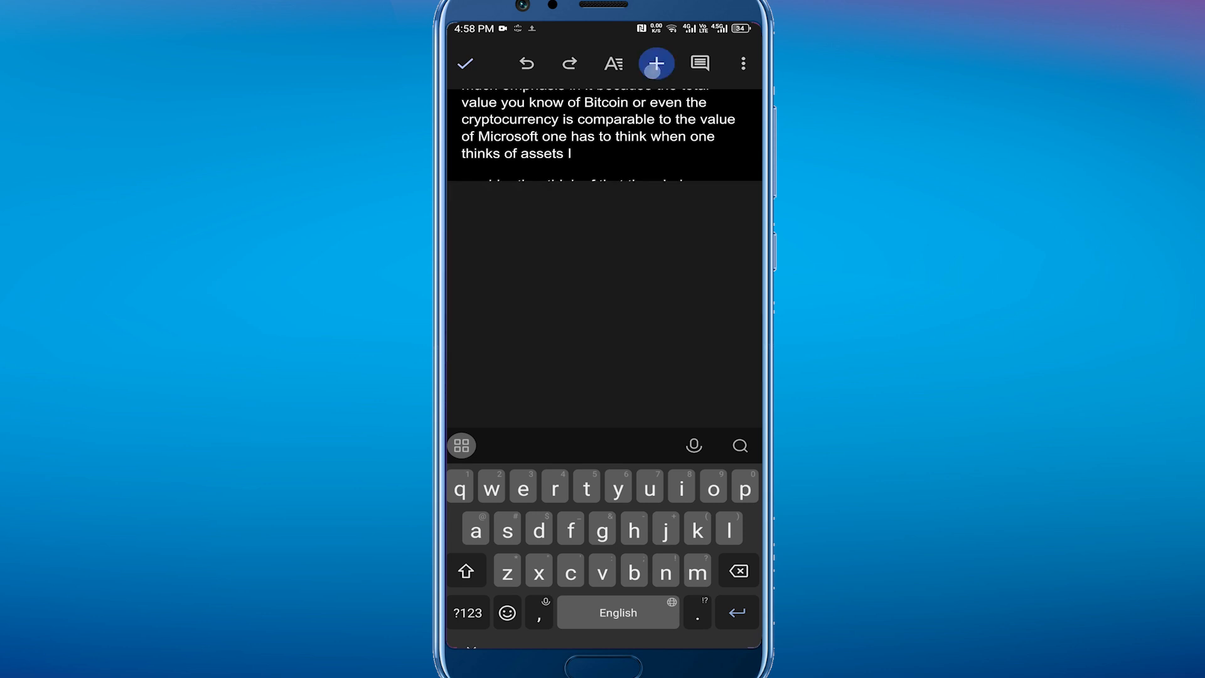
pyautogui.click(655, 64)
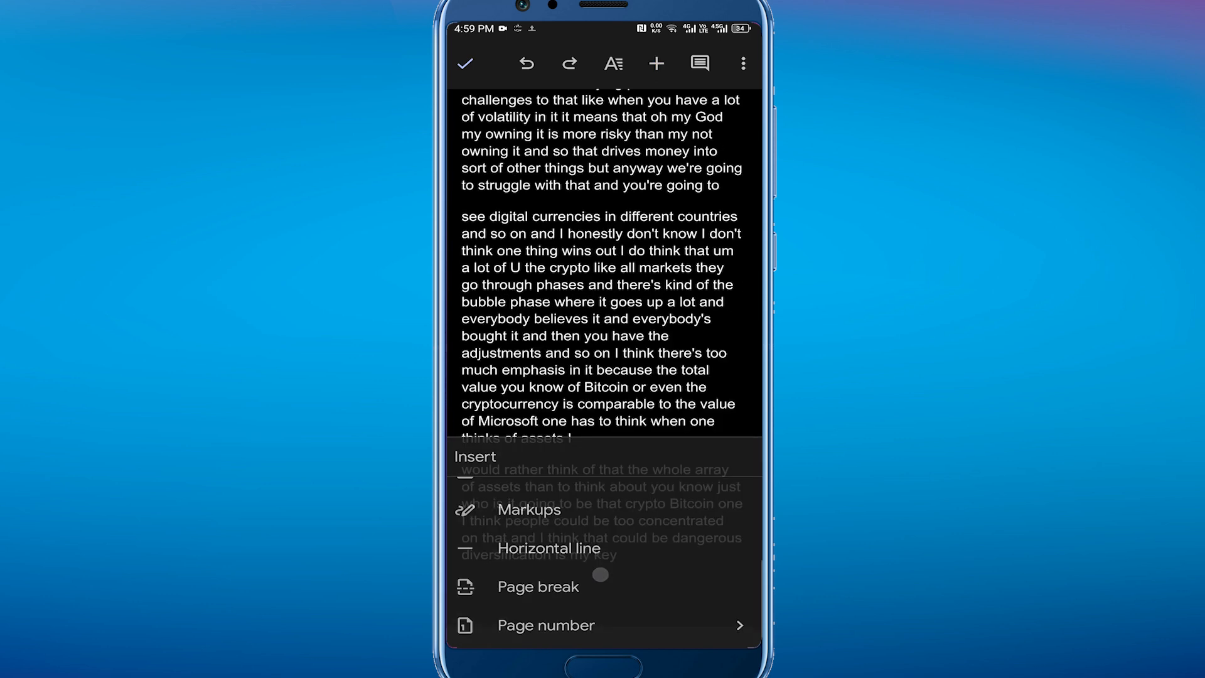
pyautogui.click(538, 586)
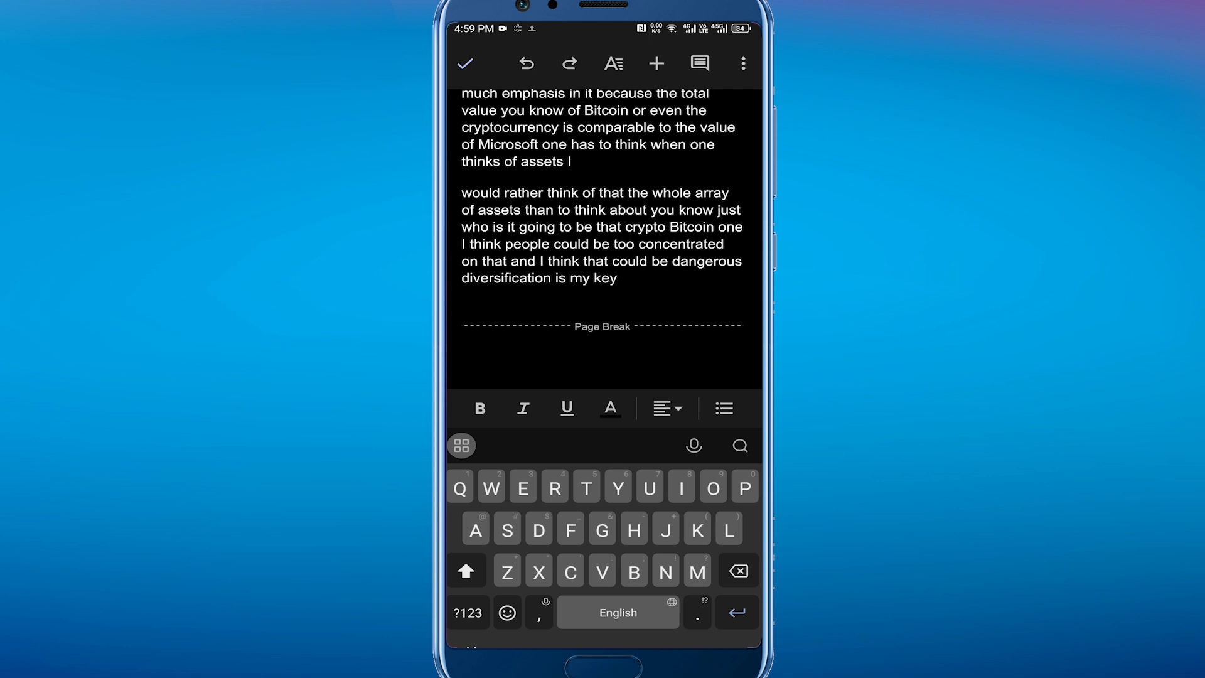
# - Type 'APPENDIX' and make it bold, underlined and centered
pyautogui.write('APPENDIX')
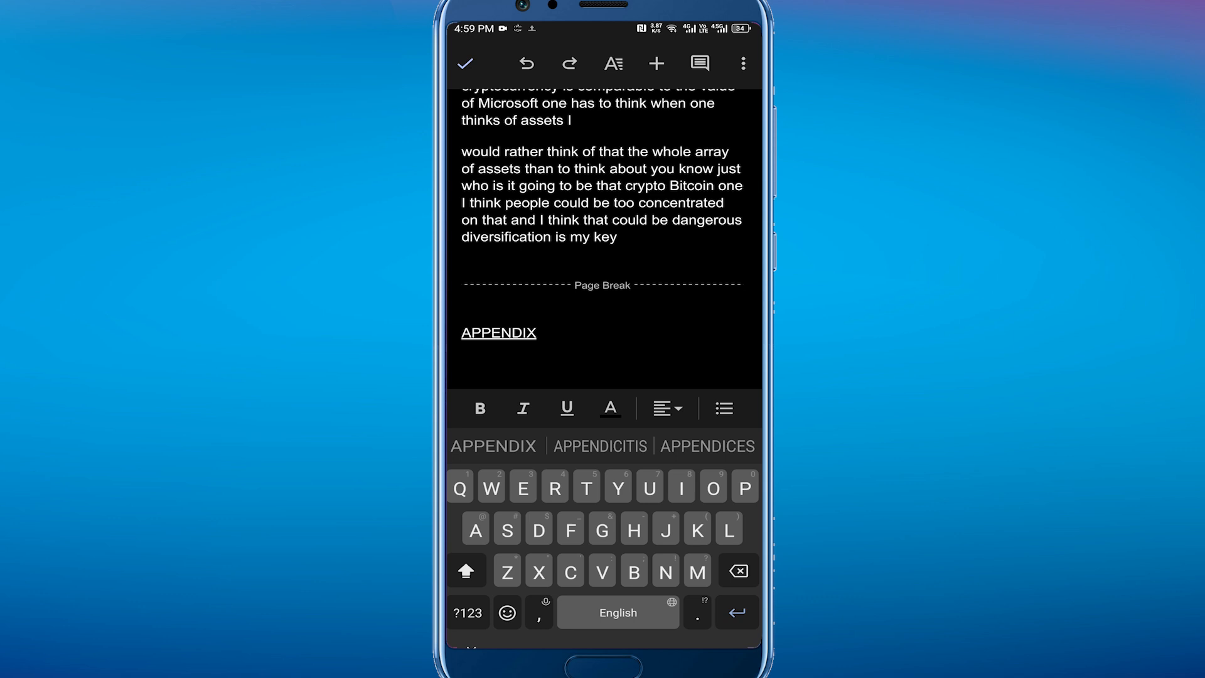
pyautogui.click(517, 333)
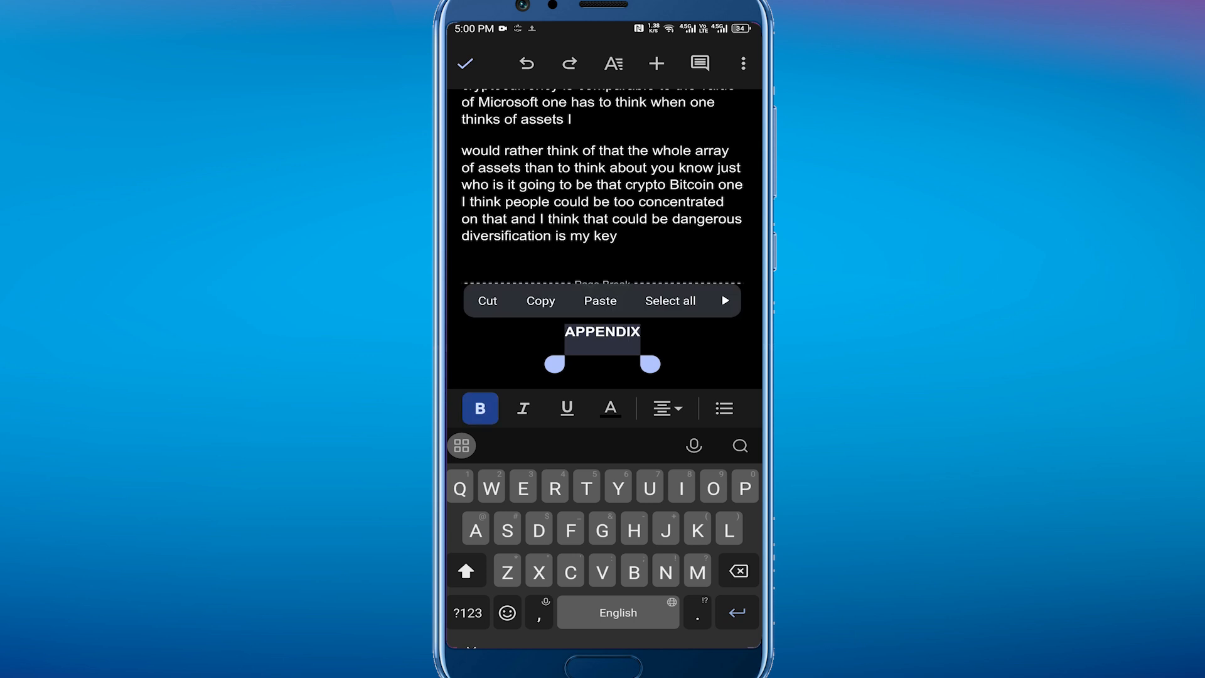
pyautogui.click(566, 408)
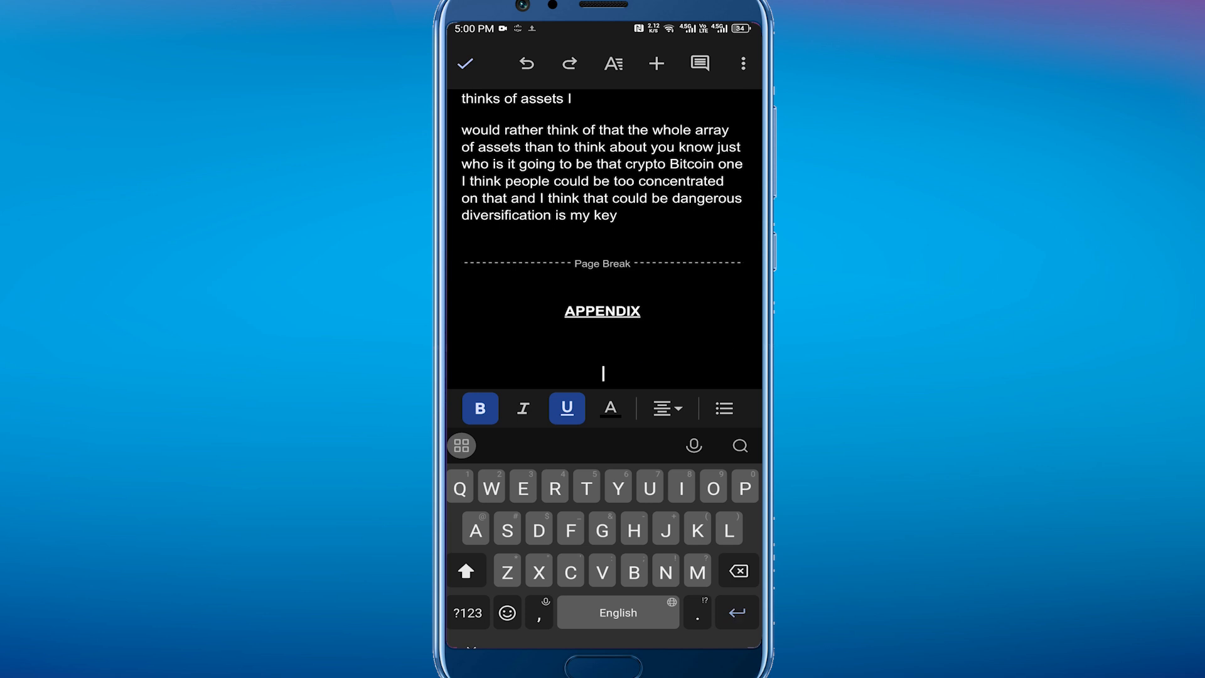
pyautogui.click(655, 63)
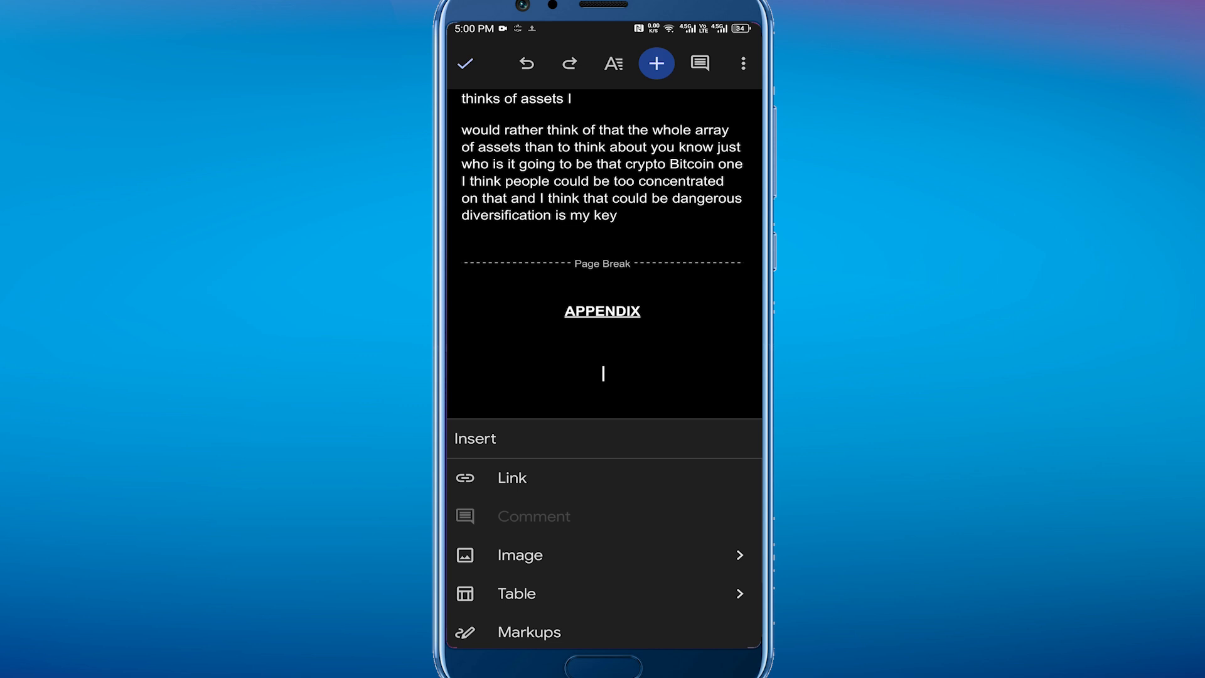
# - Insert the laptop-on-shop-counter photo below the APPENDIX heading
pyautogui.click(519, 554)
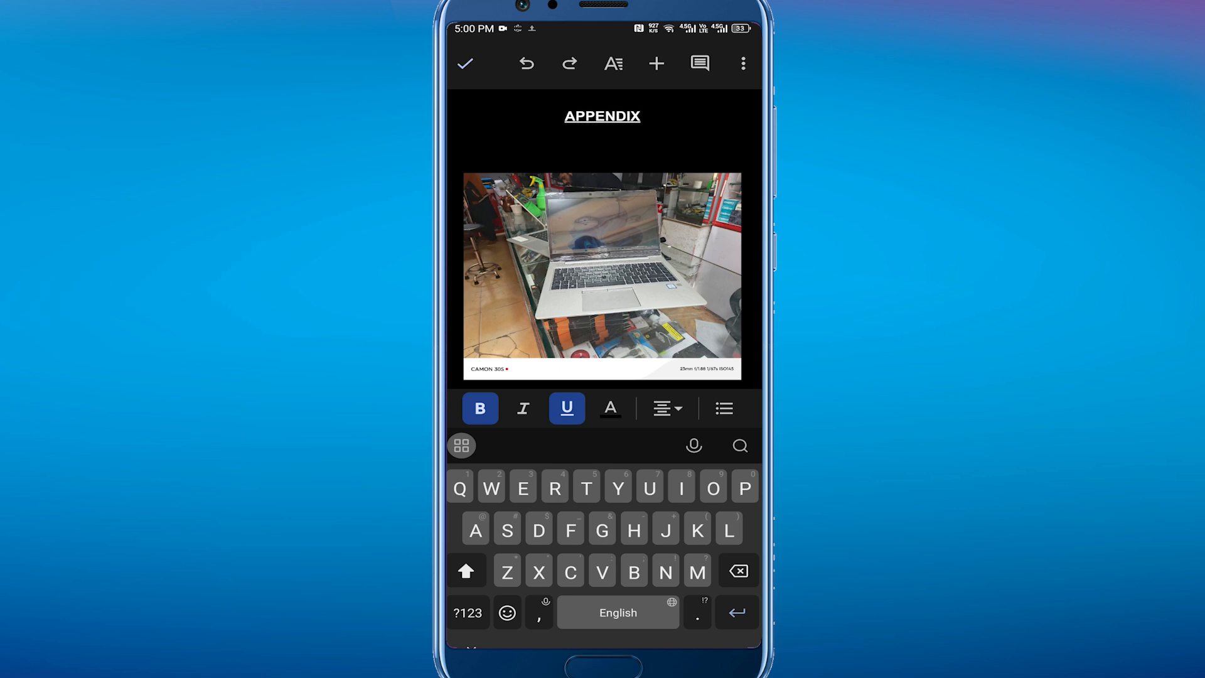
pyautogui.scroll(3)
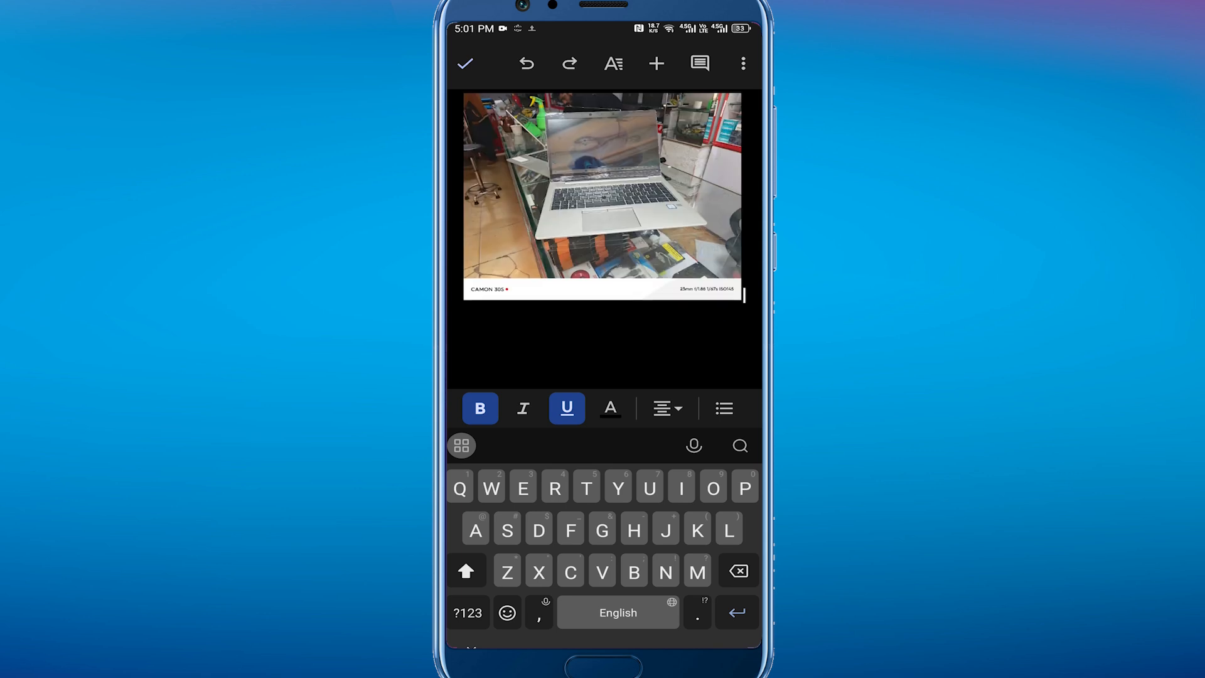
# - Type the caption 'Laptop 1: Hp zbook' beneath the laptop photo
pyautogui.click(555, 323)
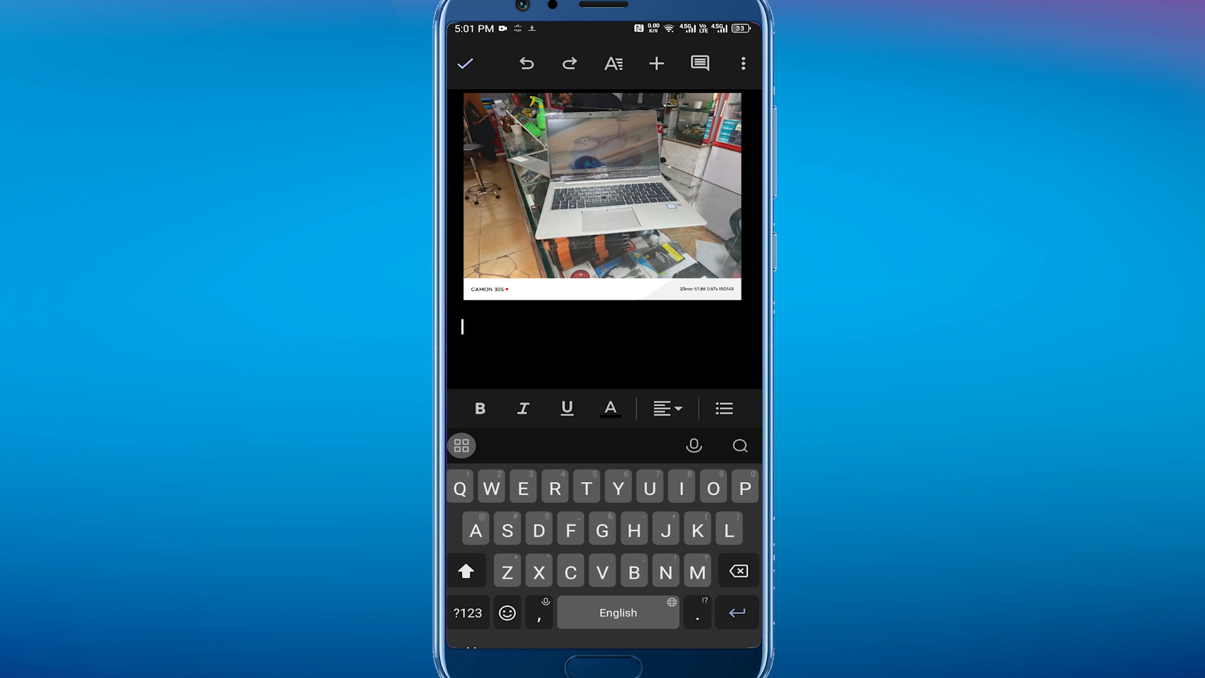
pyautogui.write('Laptop 1:  Hp zbook')
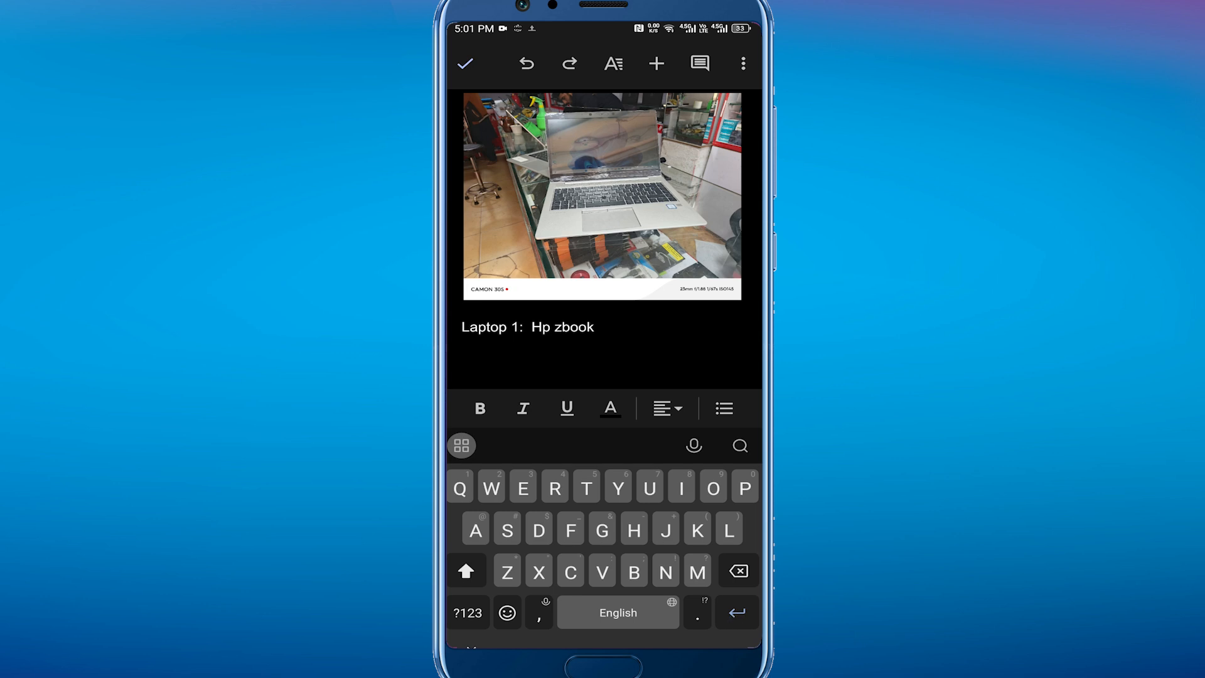
pyautogui.press('enter')
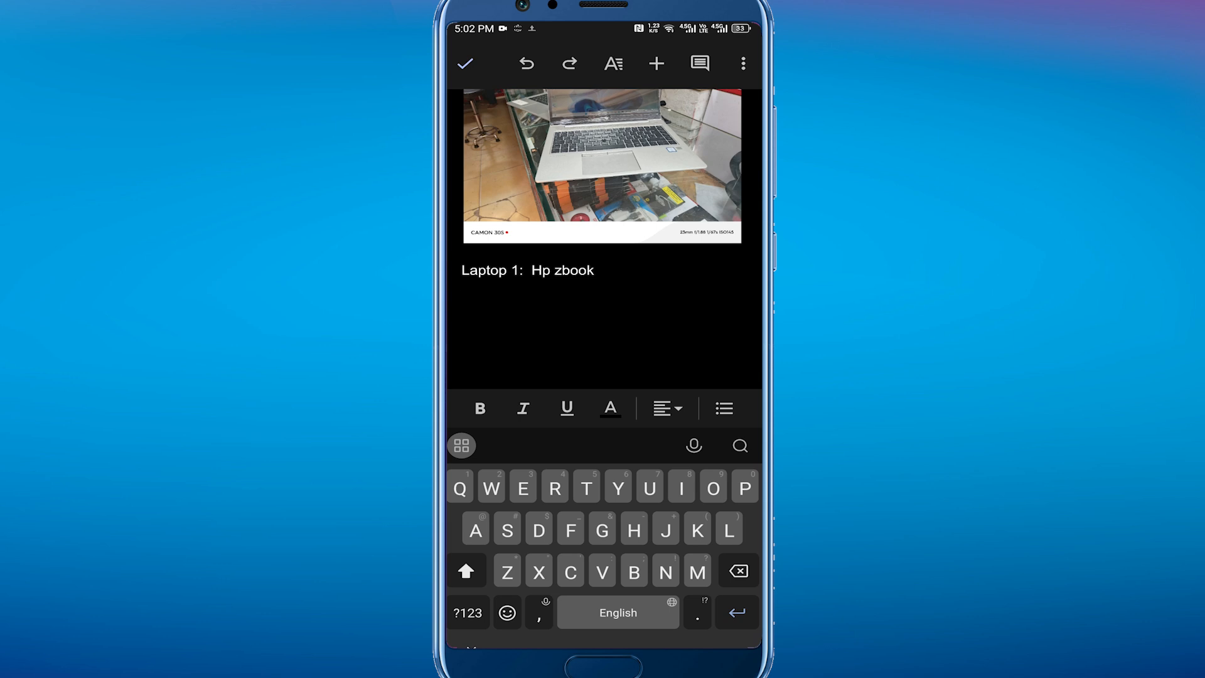
# - Add a blank line after the 'Laptop 1: Hp zbook' caption
pyautogui.press('Enter')
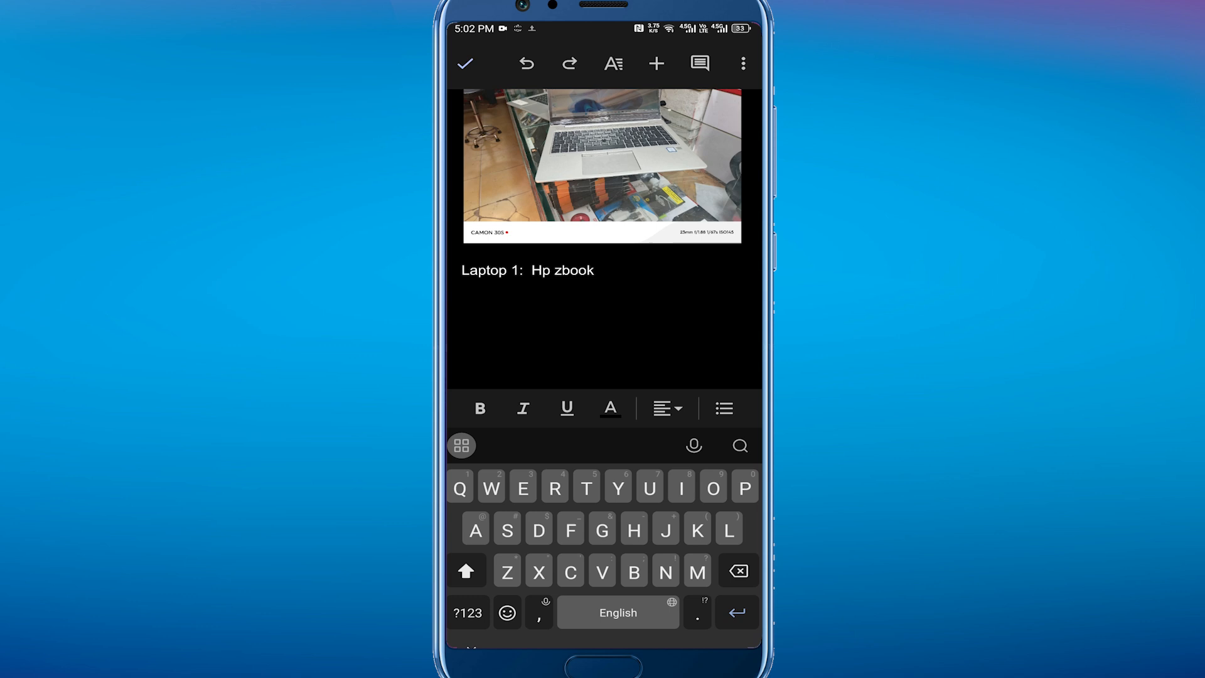
pyautogui.press('enter')
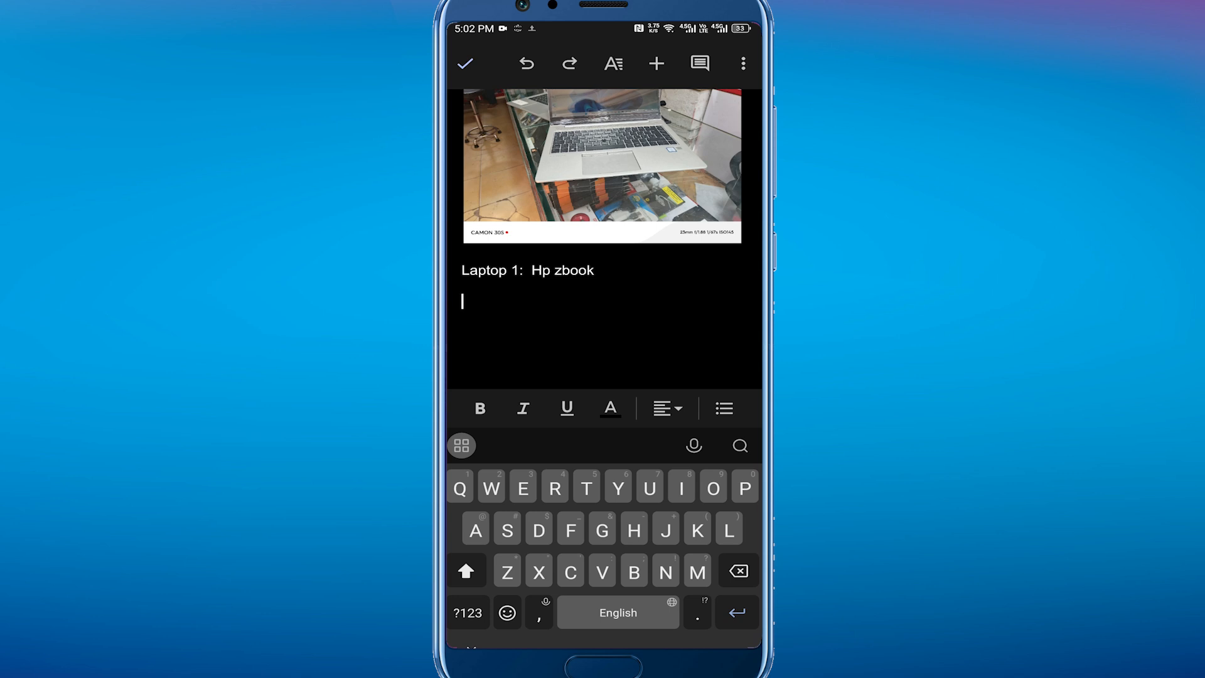